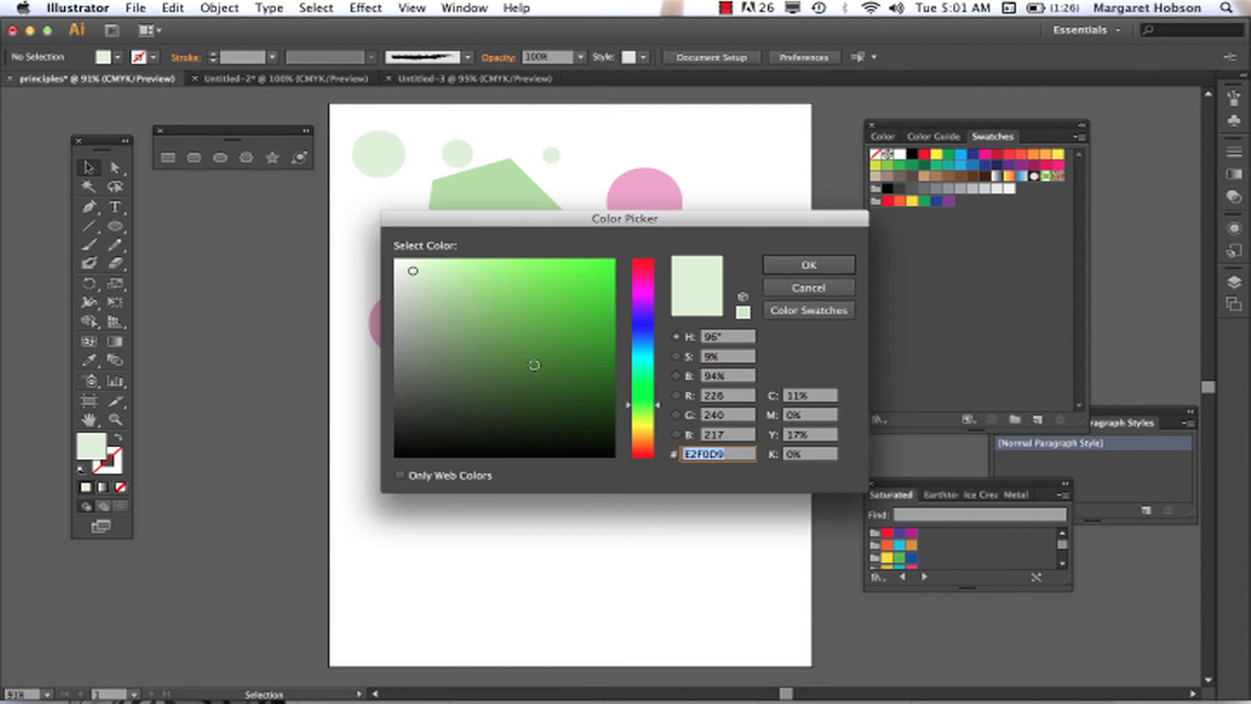
- Confirm the pale green E2F0D9 in the Color Picker
left_click(807, 264)
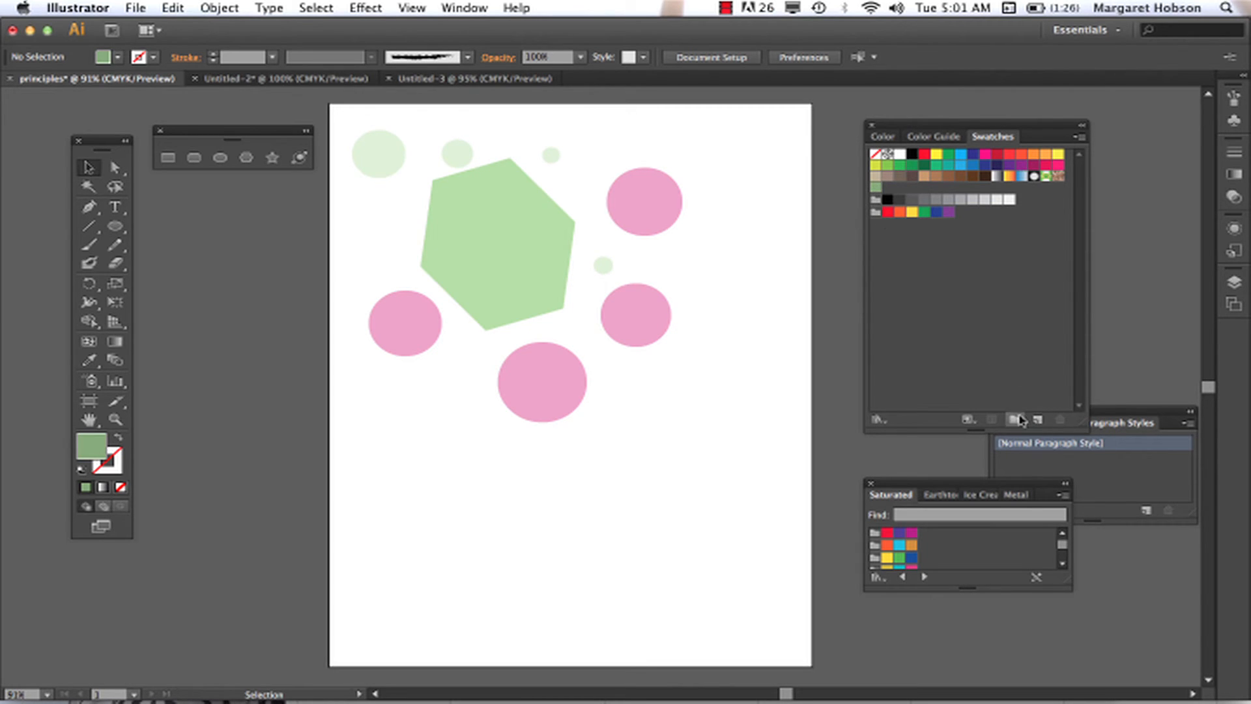
- Create a new color group folder from the selected green swatch
left_click(900, 533)
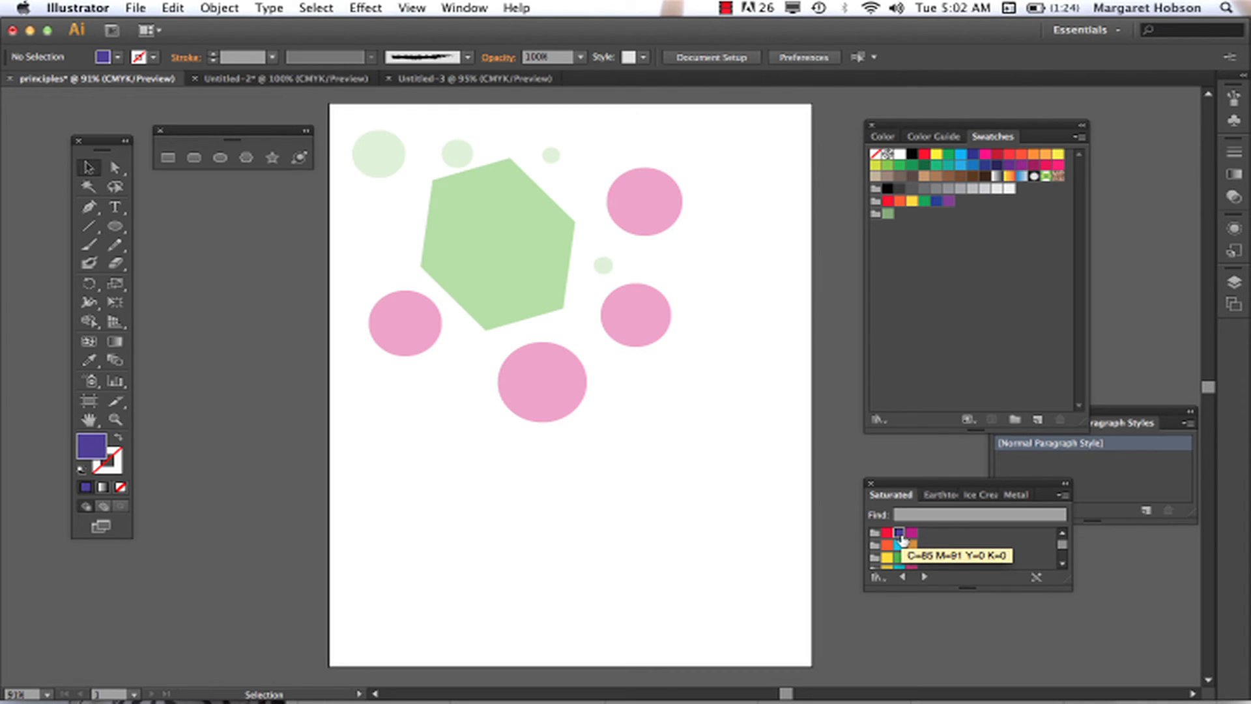
- Pick the deep purple swatch from the Saturated swatch library
left_click(1036, 419)
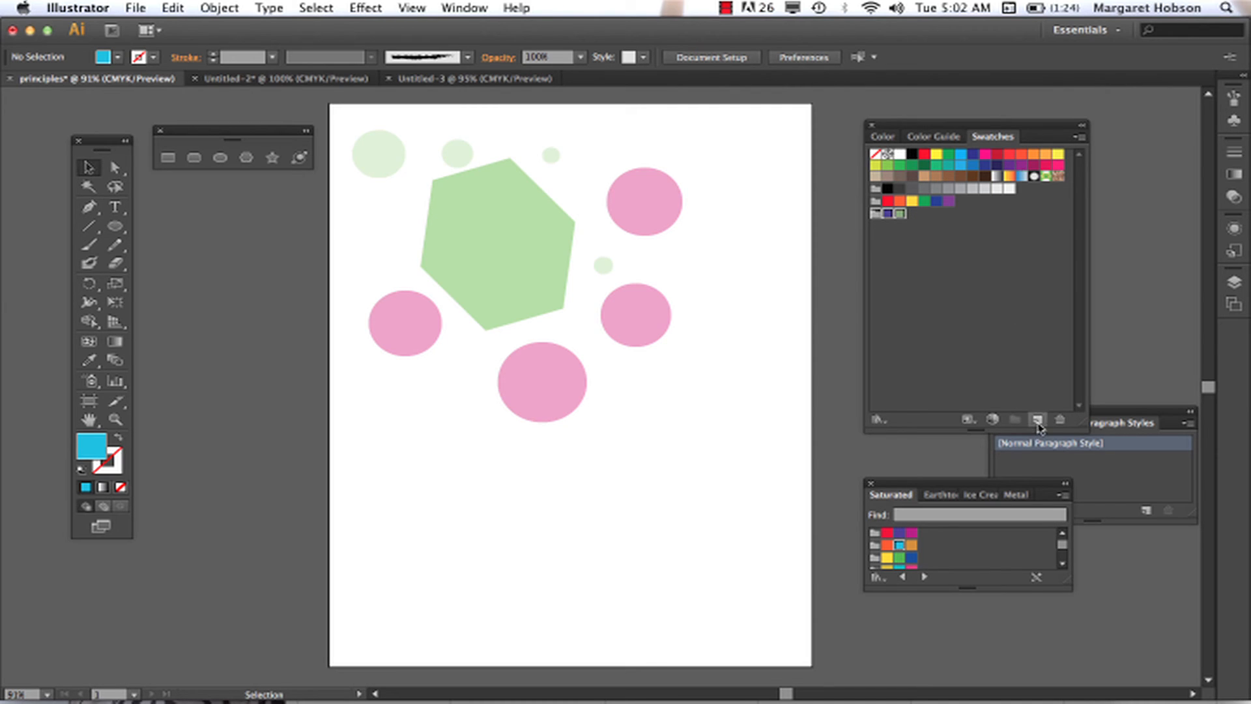